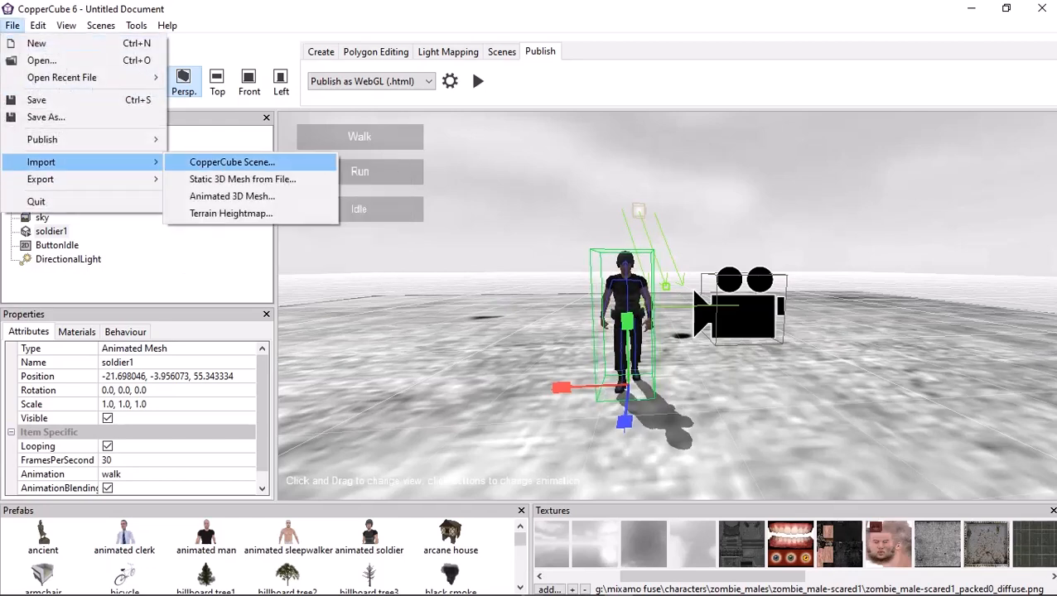
# Step: Import idle-walk-run.fbx from the Zombie_Male-Scared1 folder as Animated Mesh1
pyautogui.click(231, 195)
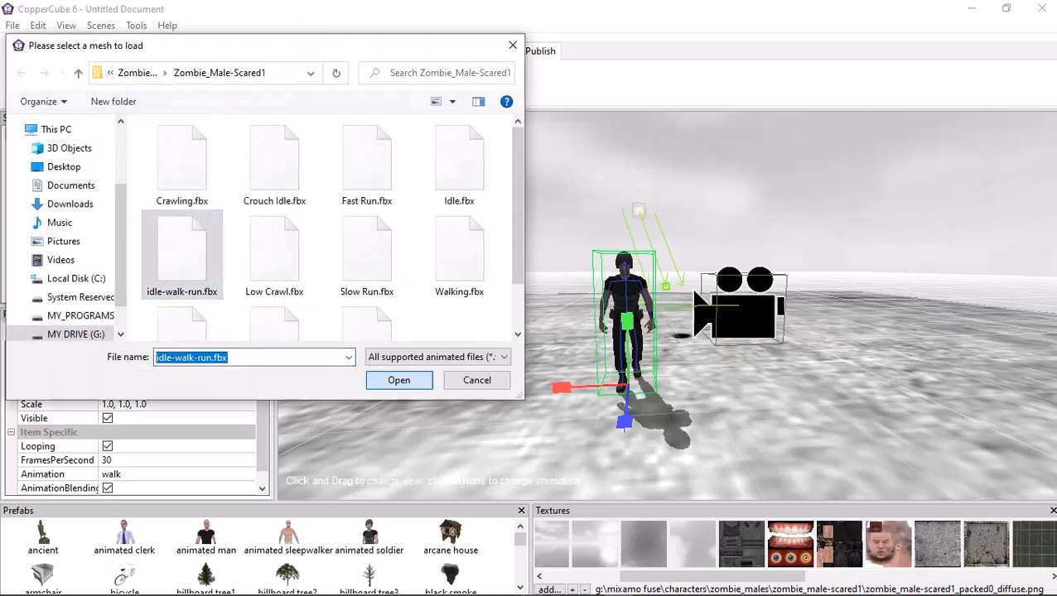
pyautogui.click(397, 380)
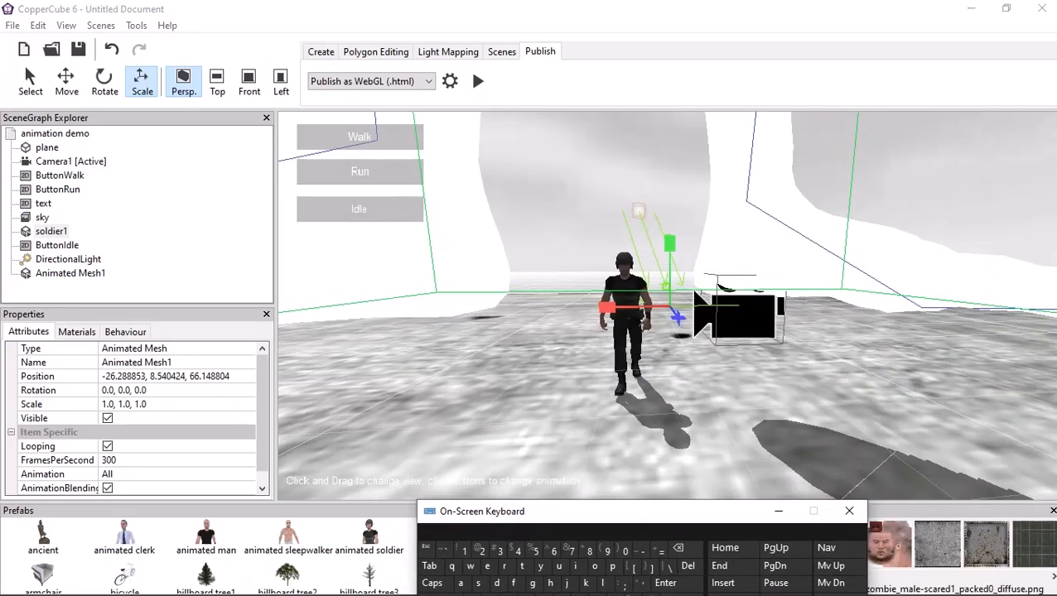
# Step: Enter the soldier's Position values for the zombie and set Scale to 0.099987 on all axes
pyautogui.click(70, 273)
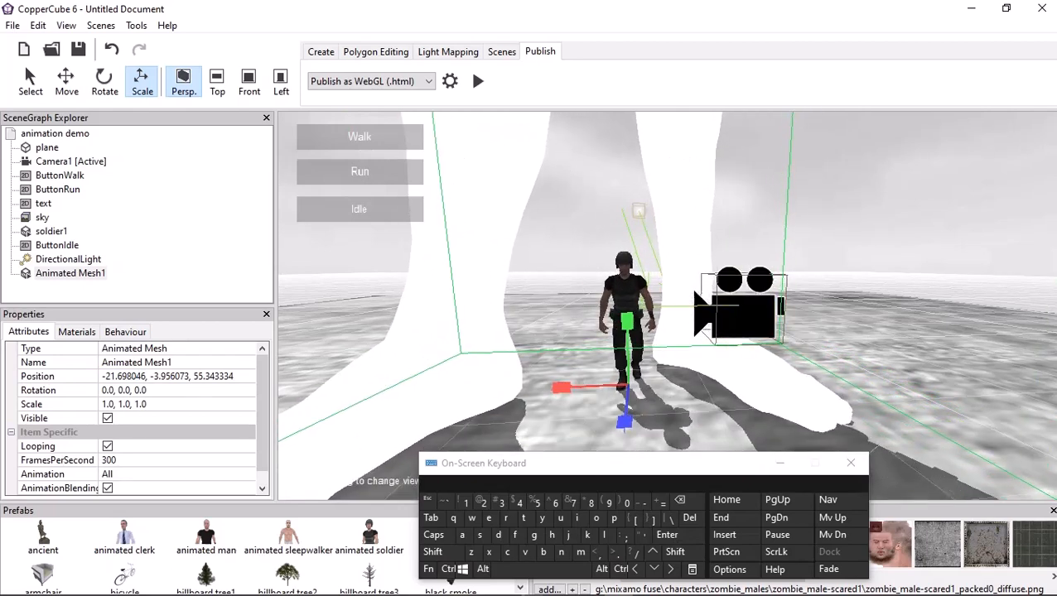
pyautogui.click(69, 273)
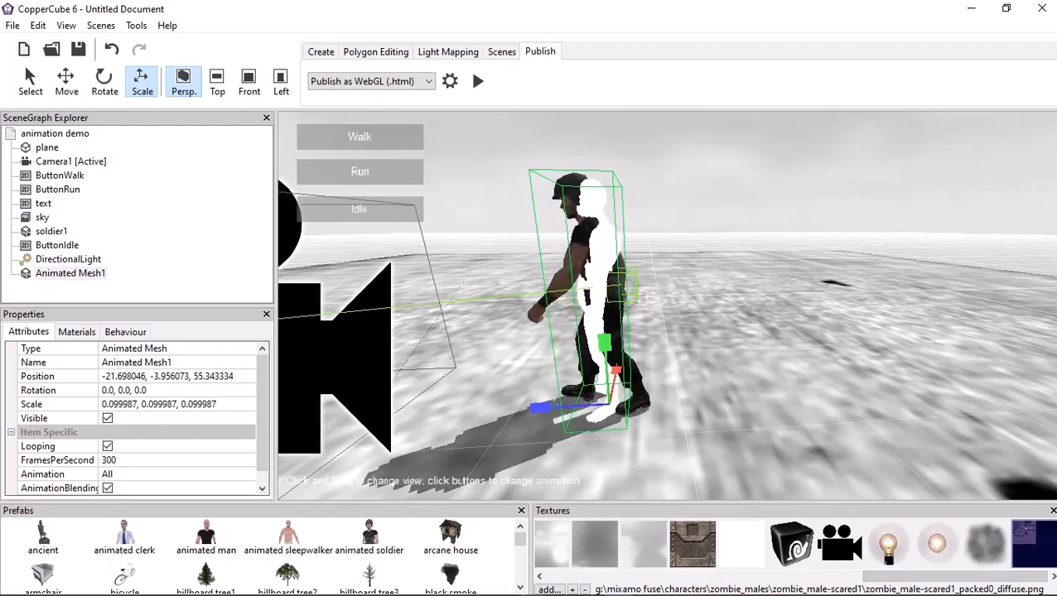
# Step: Apply the zombie diffuse texture, then inspect its idle, run and walk clips in the Animated Meshes Editor
pyautogui.click(76, 331)
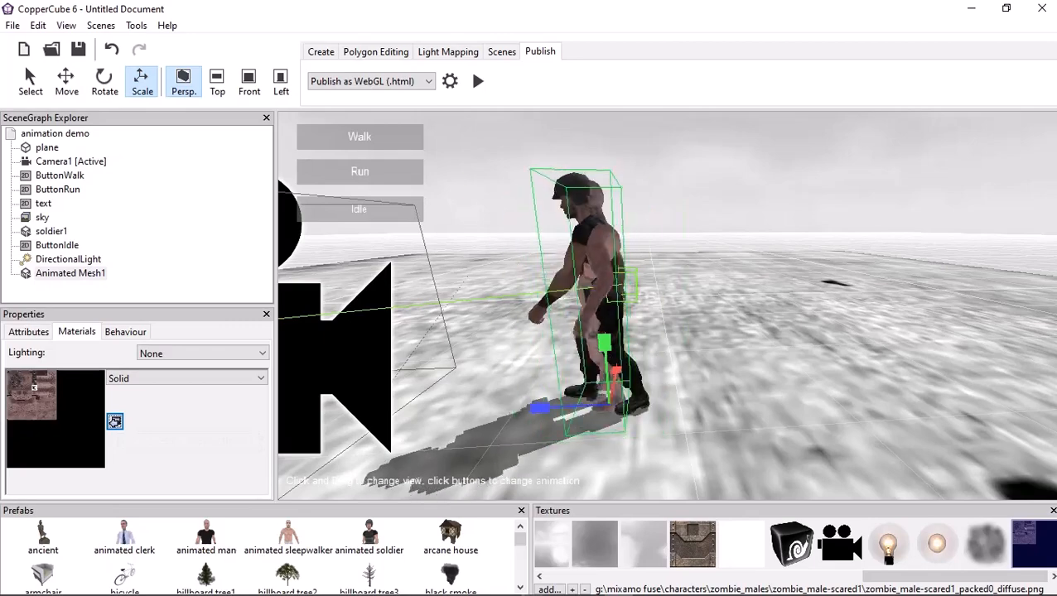
pyautogui.click(28, 331)
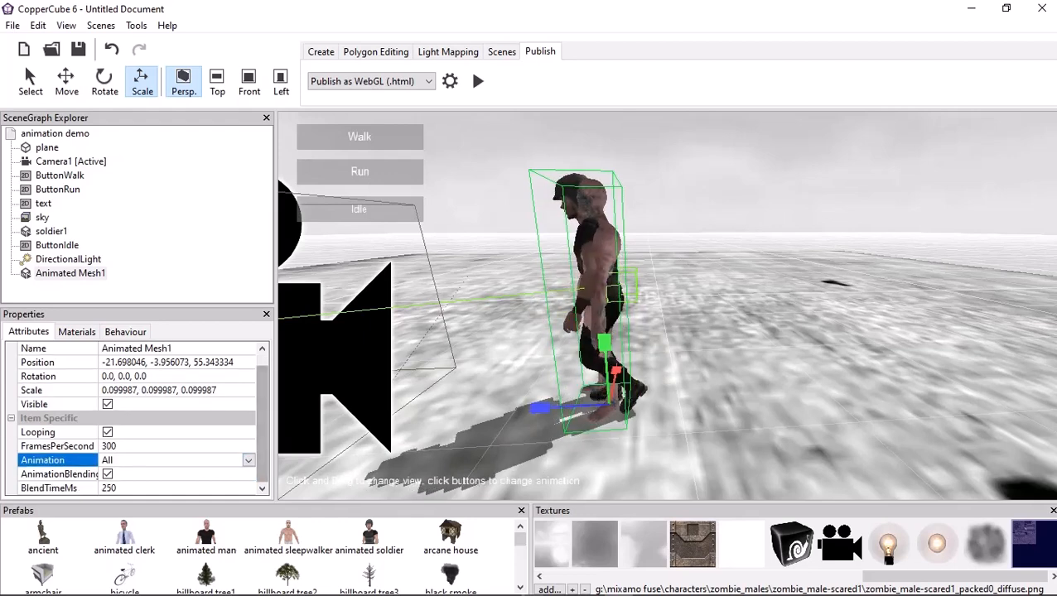
pyautogui.click(249, 461)
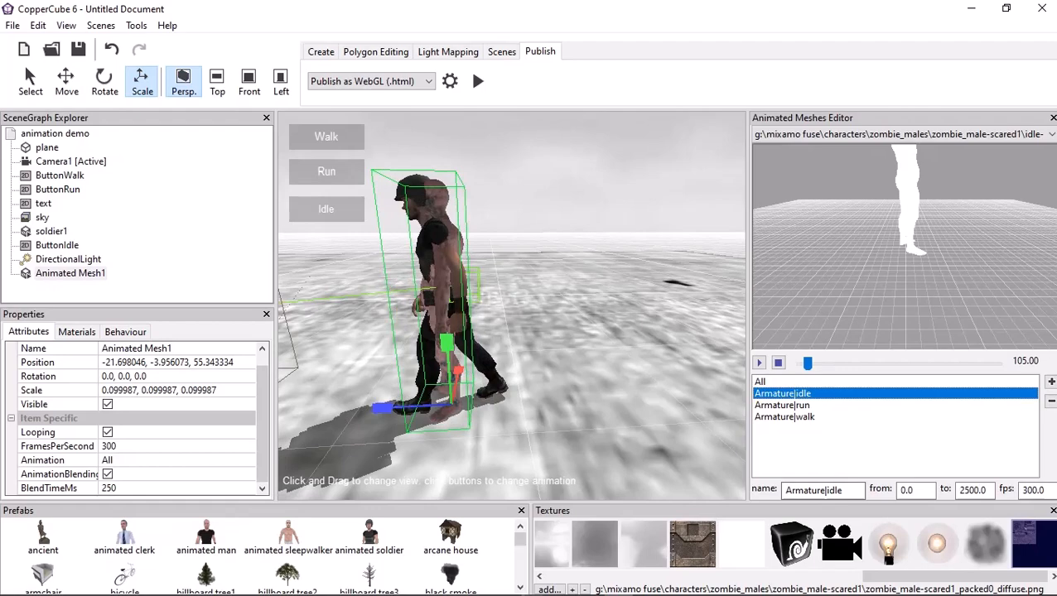
pyautogui.rightClick(822, 491)
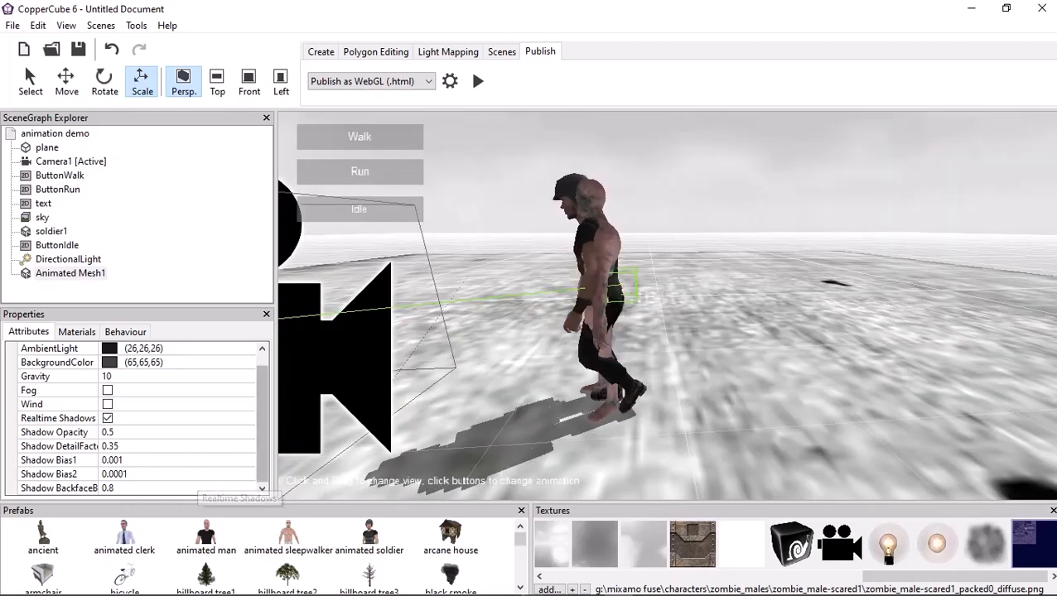
# Step: Set Animated Mesh1's Animation to idle so the zombie idles by default
pyautogui.click(70, 274)
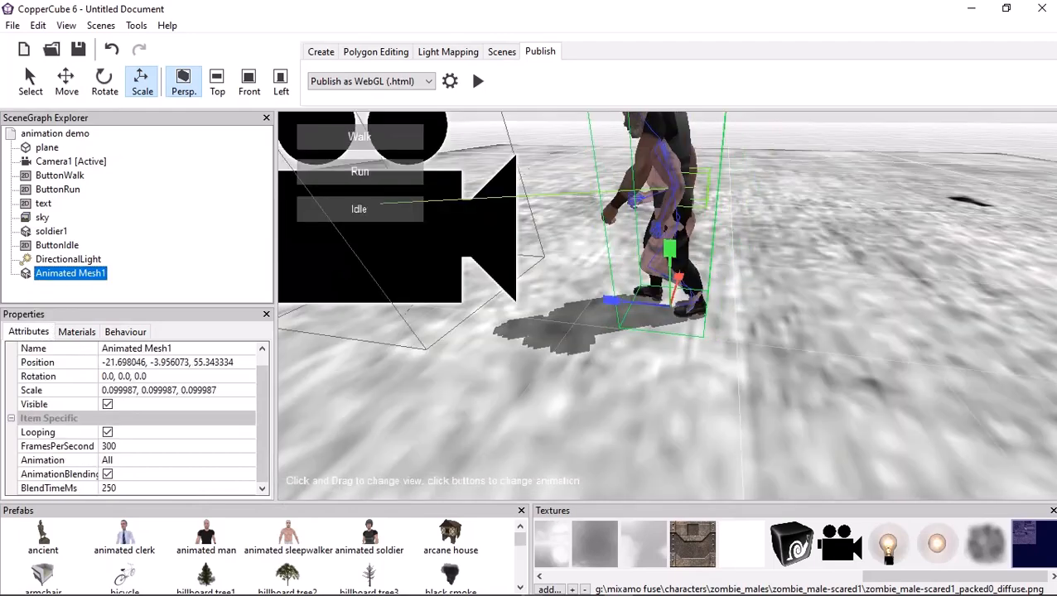
pyautogui.click(249, 461)
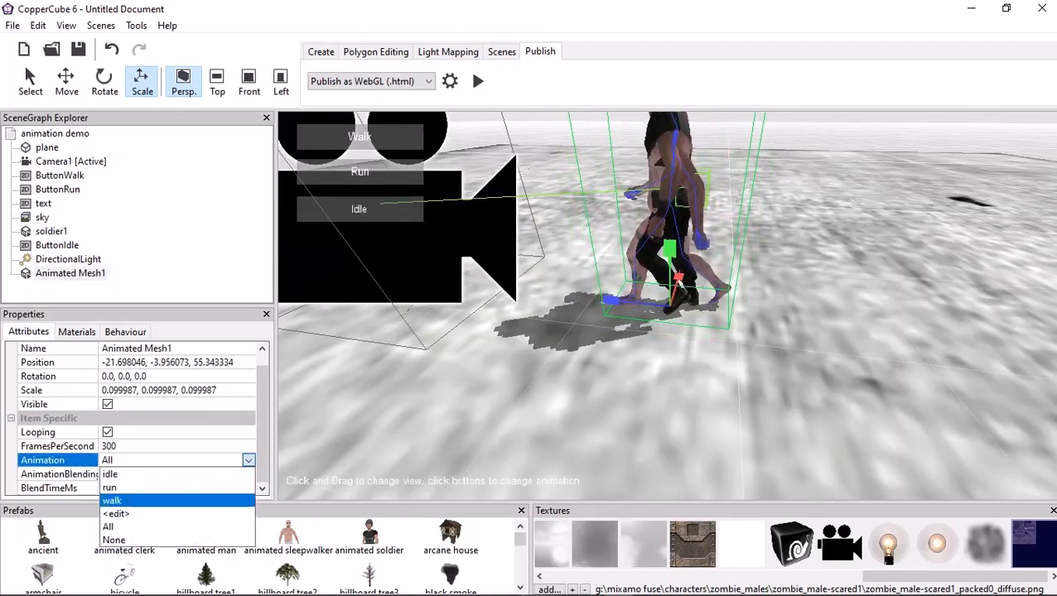
pyautogui.click(110, 473)
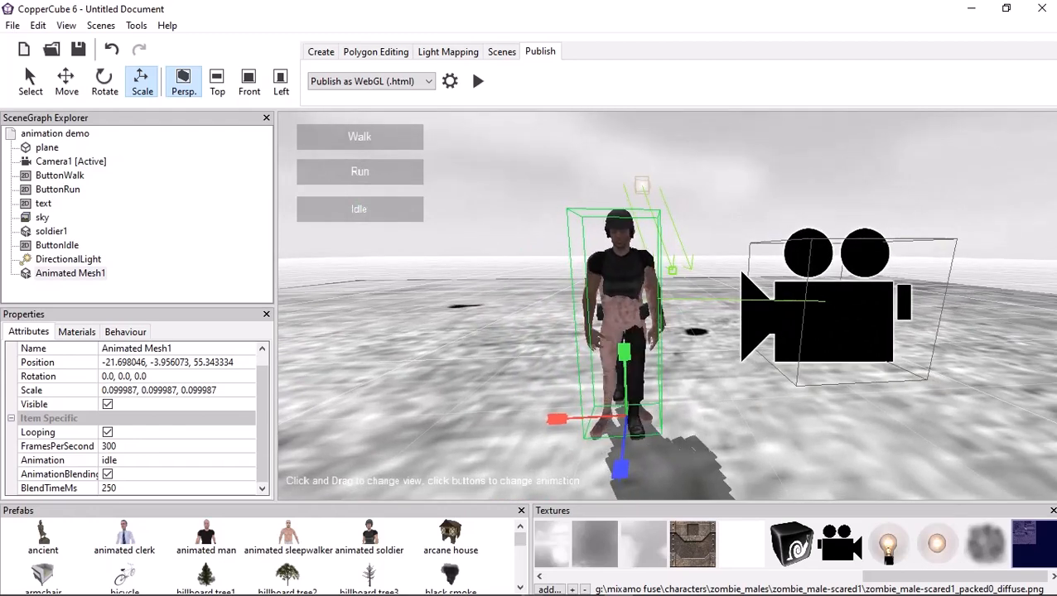
pyautogui.click(69, 274)
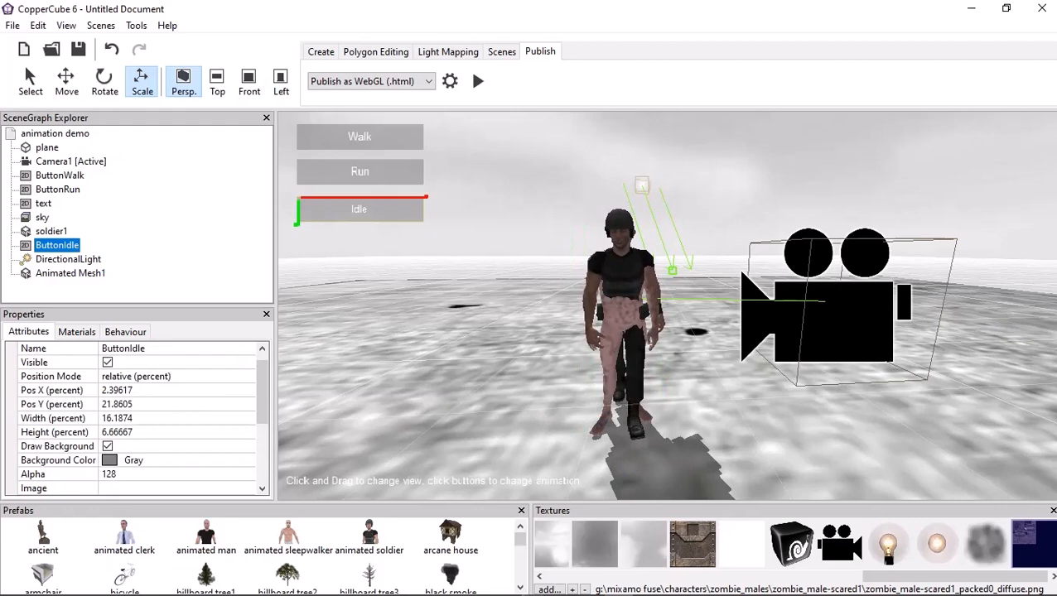
# Step: Retarget the Idle button's Set animation action to Animated Mesh1
pyautogui.click(125, 331)
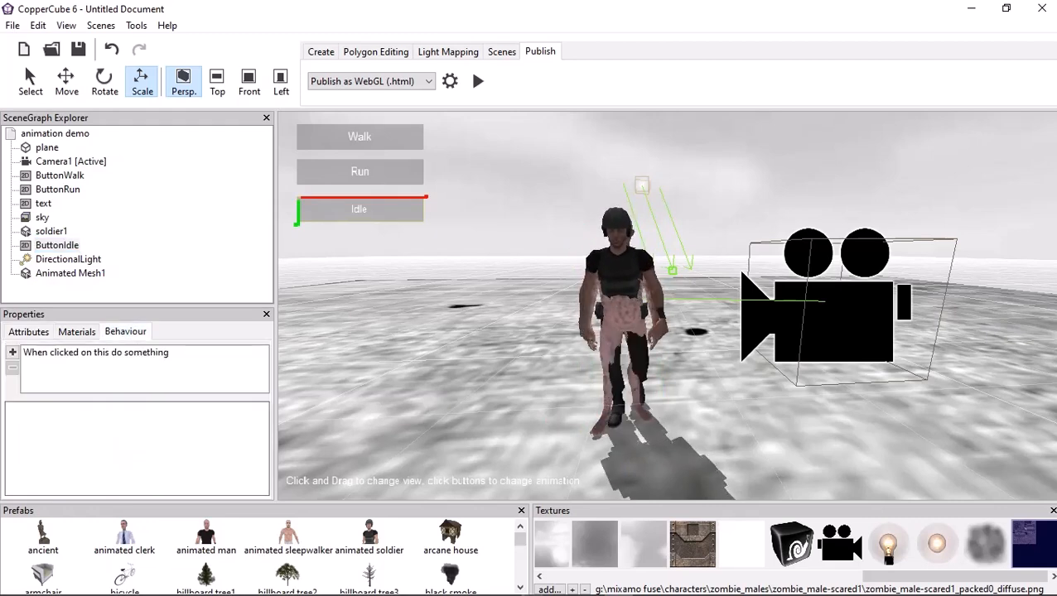
pyautogui.click(96, 352)
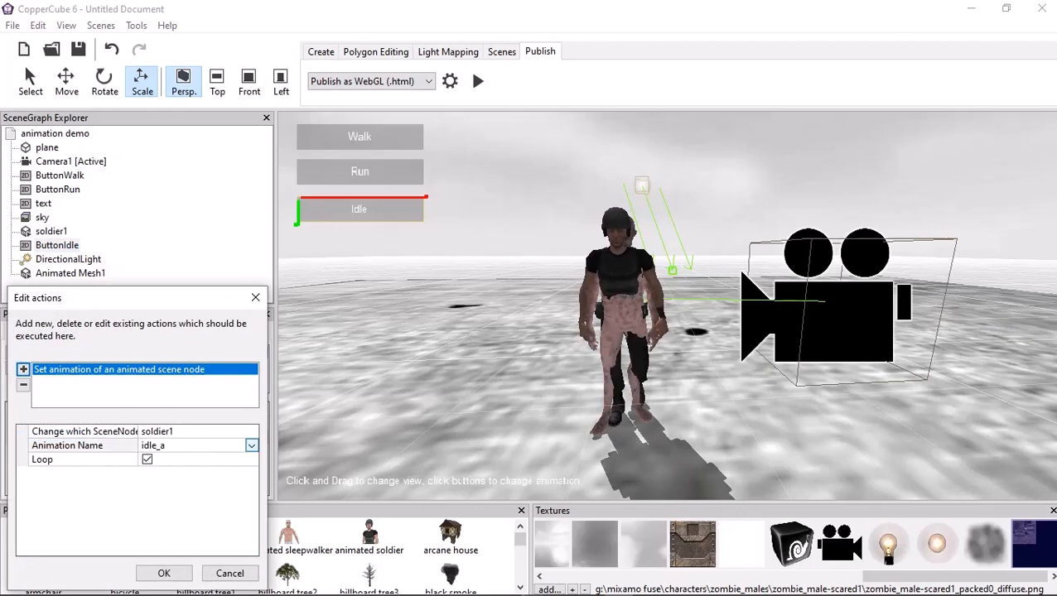
pyautogui.click(252, 431)
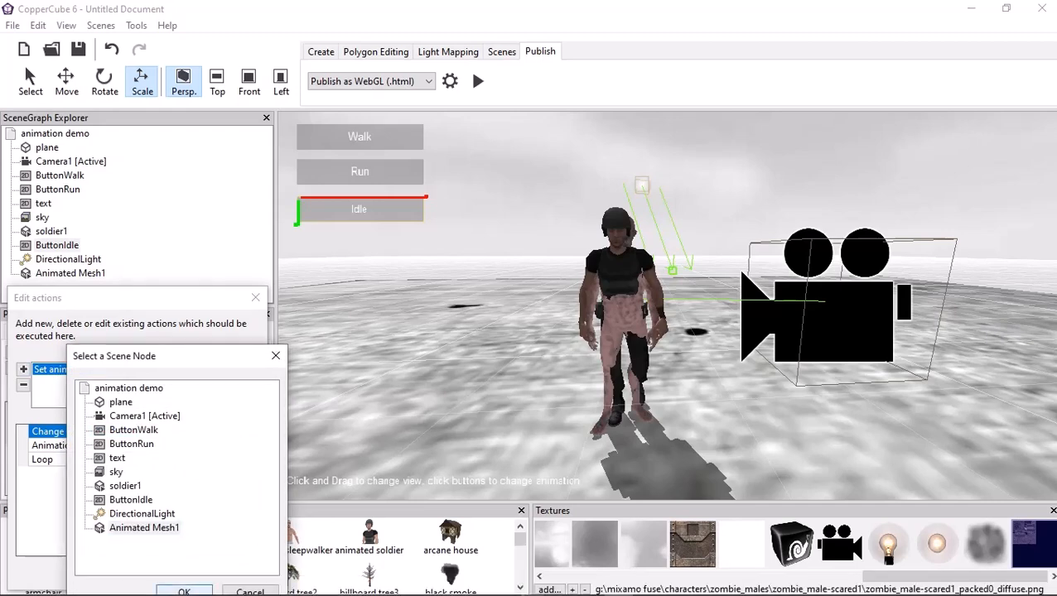
pyautogui.click(184, 589)
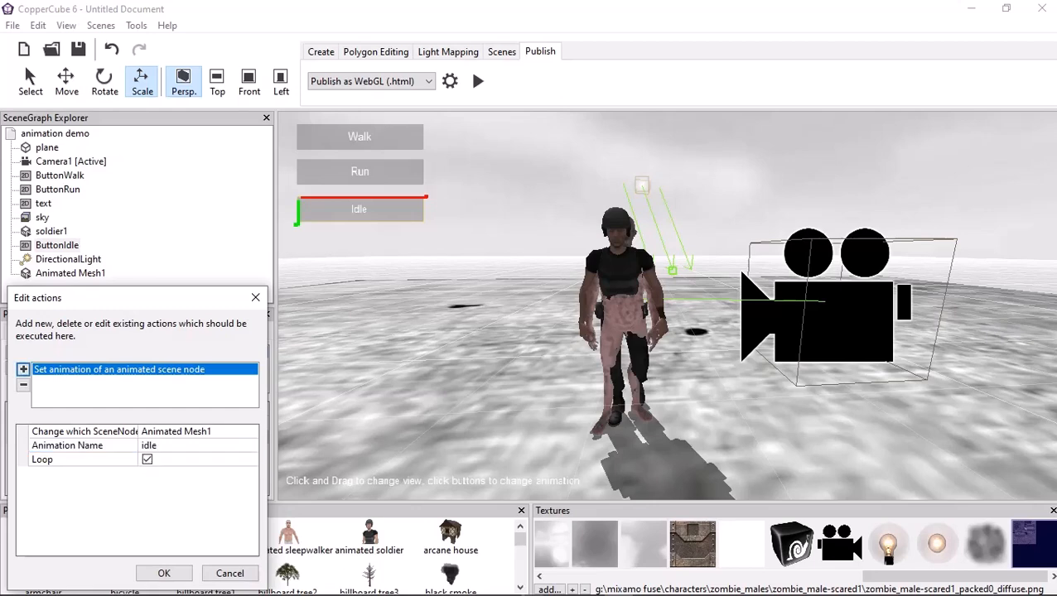
pyautogui.click(162, 573)
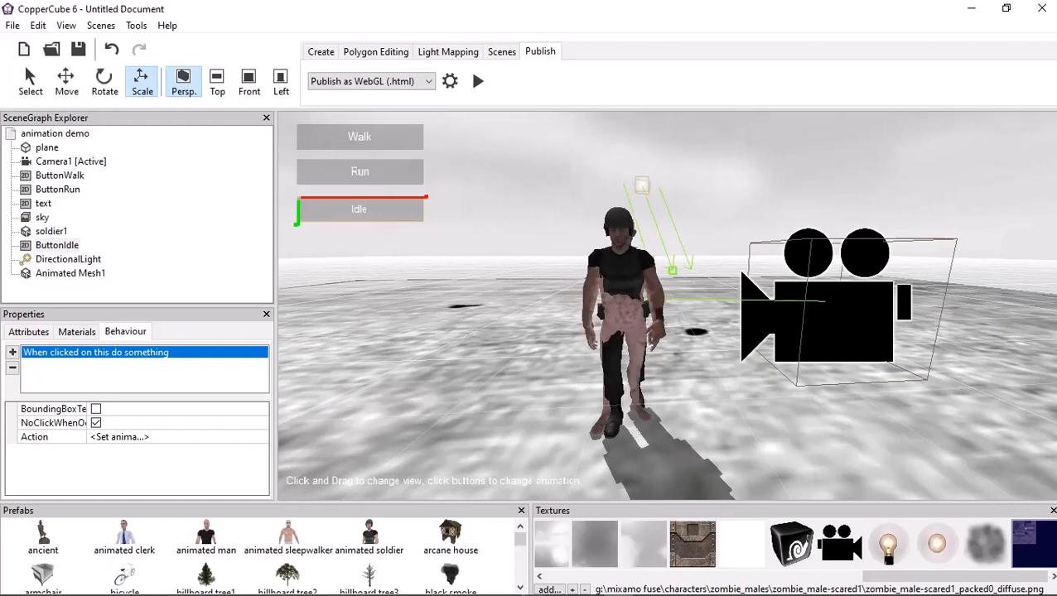
# Step: Retarget the Walk button's action to Animated Mesh1 with Animation Name walk
pyautogui.click(360, 136)
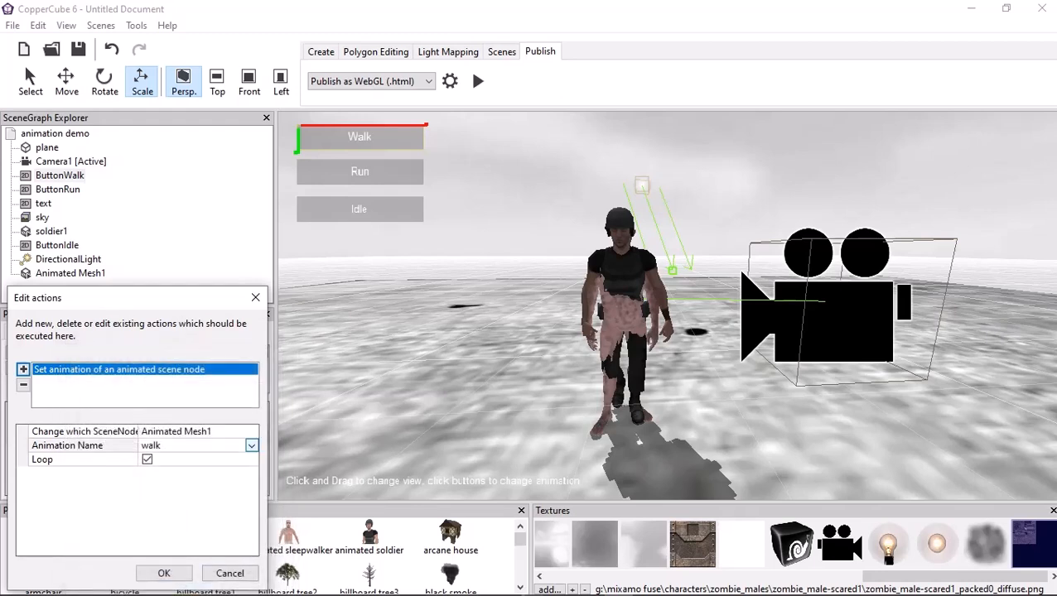
pyautogui.click(252, 444)
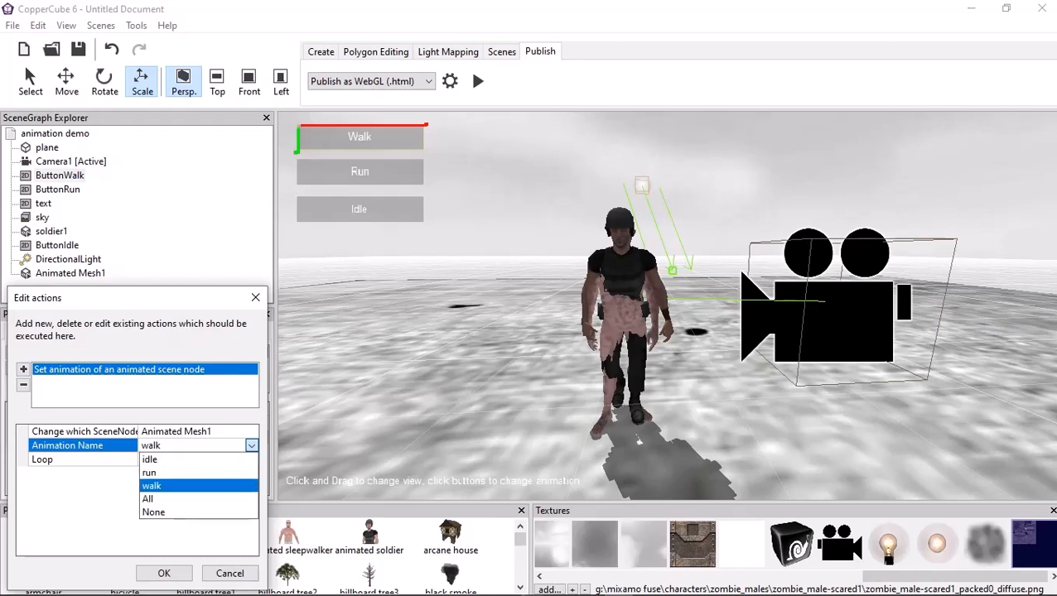
pyautogui.click(163, 574)
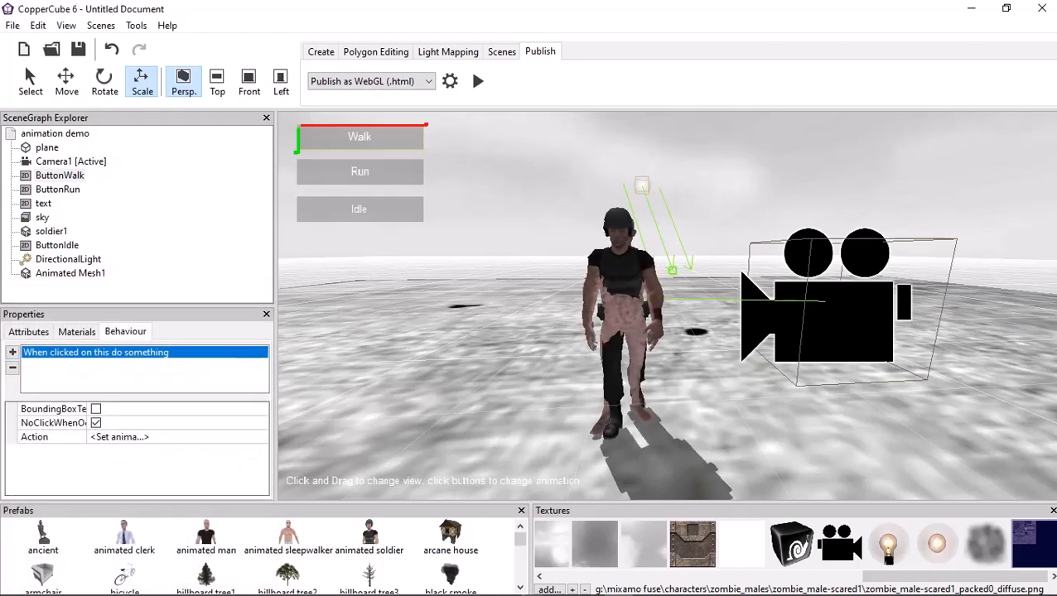
pyautogui.click(360, 171)
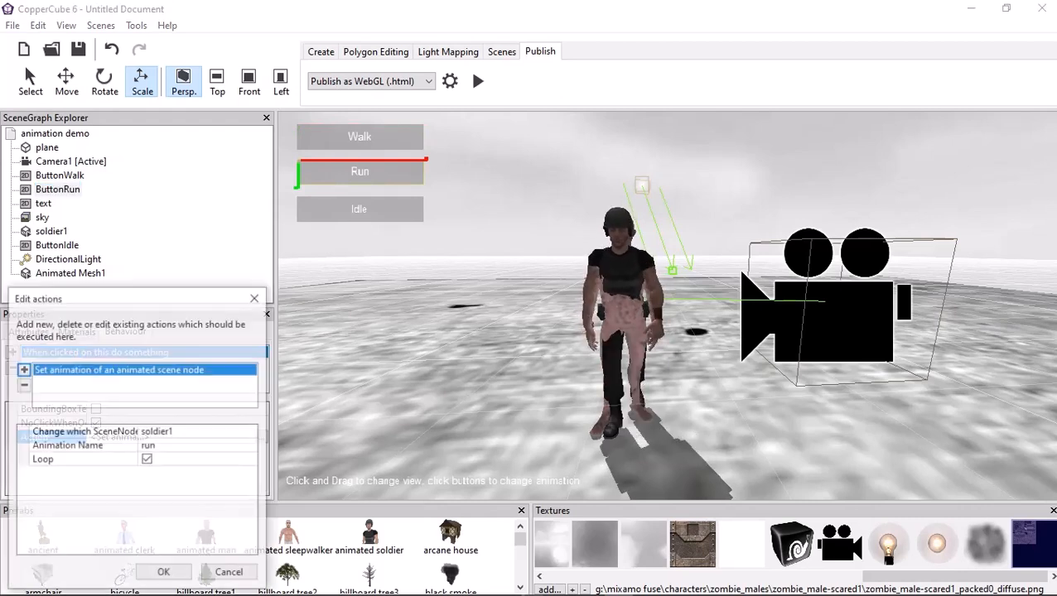
# Step: Set the Run button's action node to Animated Mesh1 and confirm
pyautogui.click(252, 431)
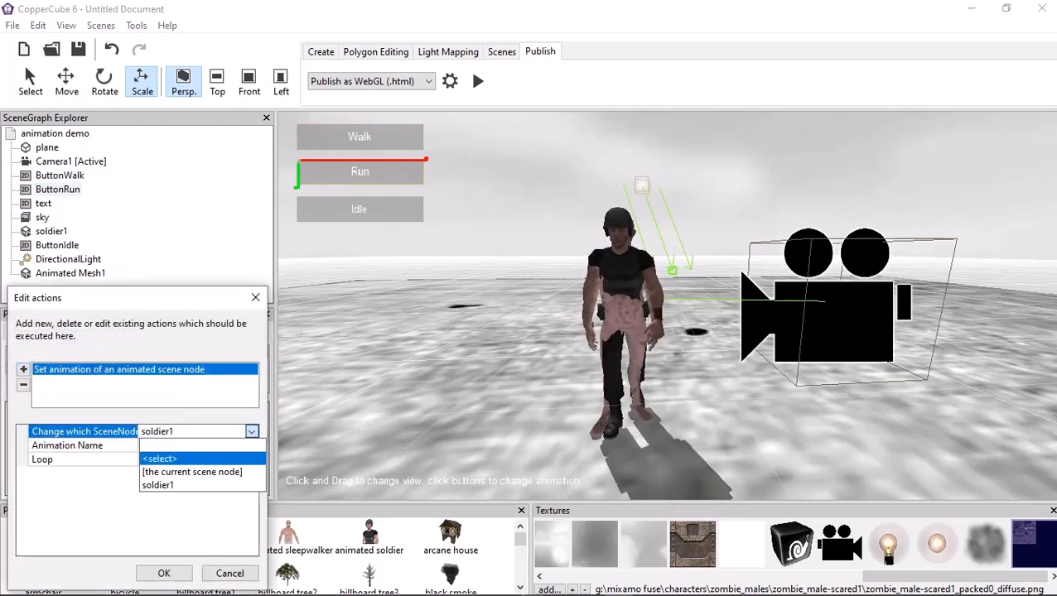
pyautogui.click(252, 431)
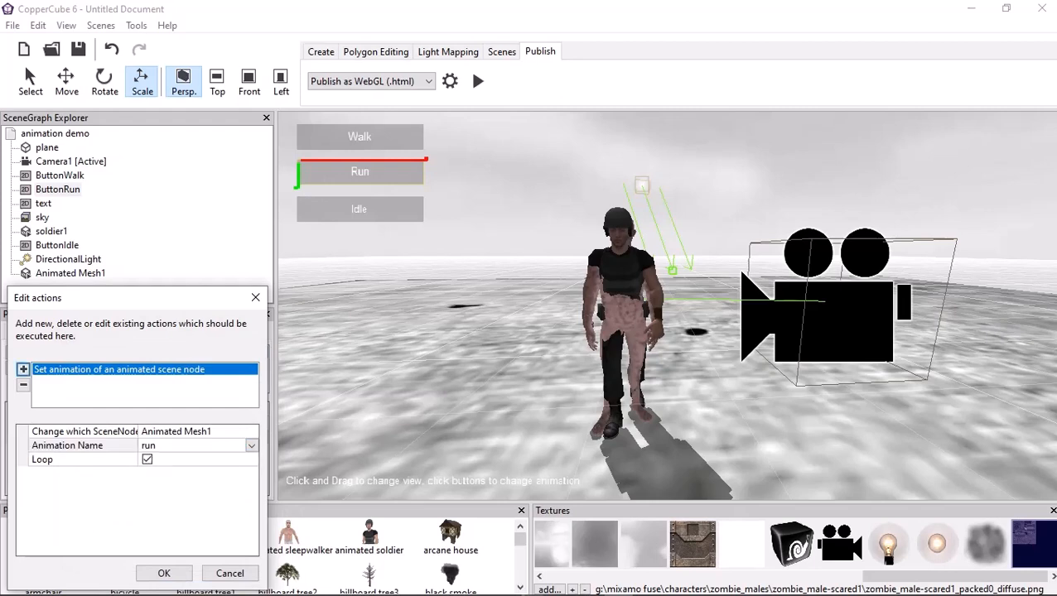
pyautogui.click(164, 573)
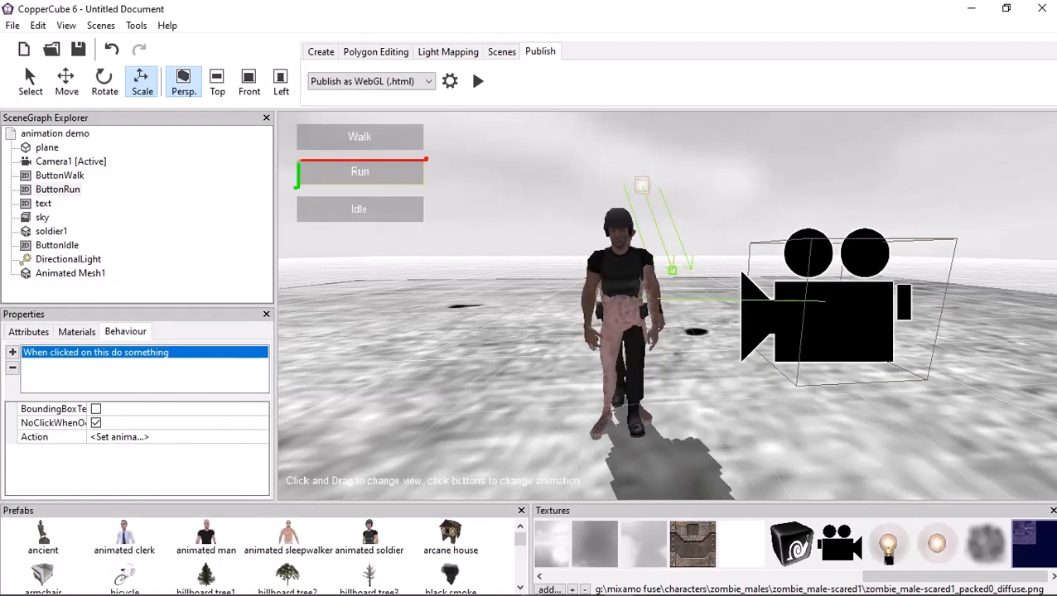
# Step: Delete soldier1 from the scene and launch the browser preview
pyautogui.rightClick(51, 230)
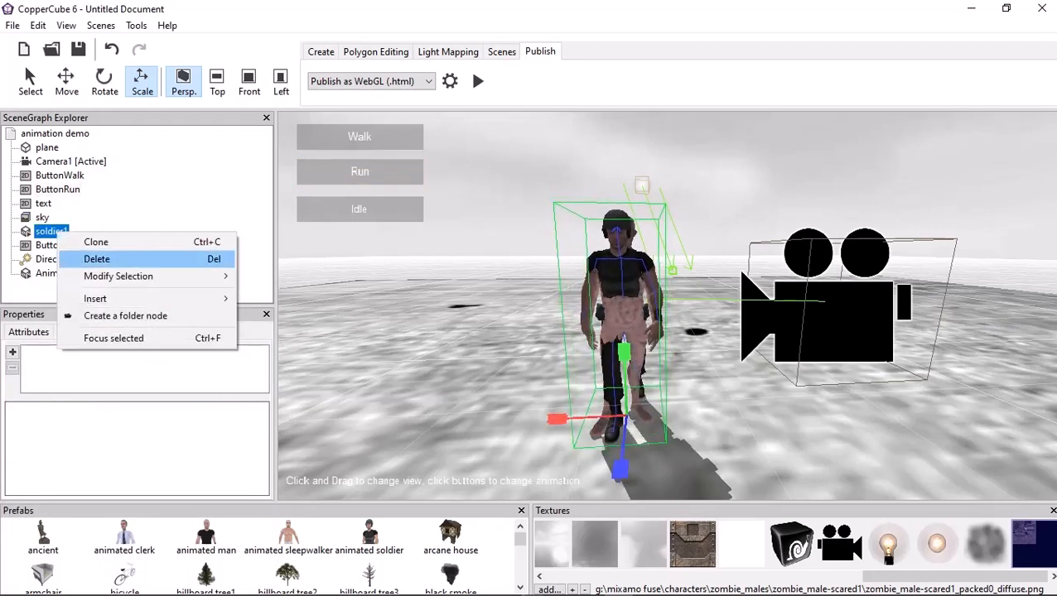
pyautogui.click(98, 258)
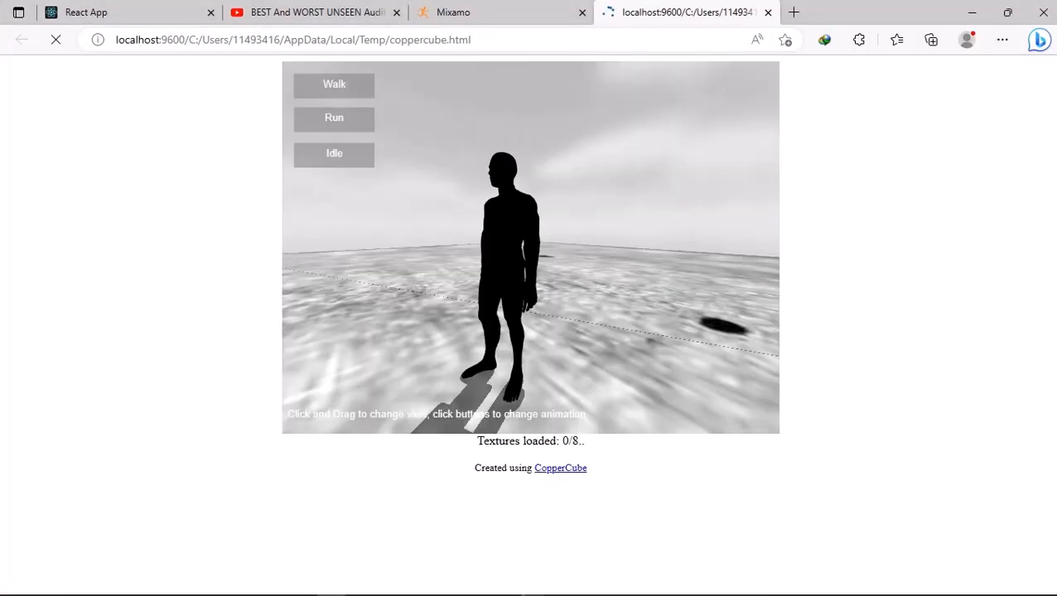
# Step: Press the Walk, Run and Idle buttons in the WebGL preview to confirm the zombie plays each animation
pyautogui.click(335, 84)
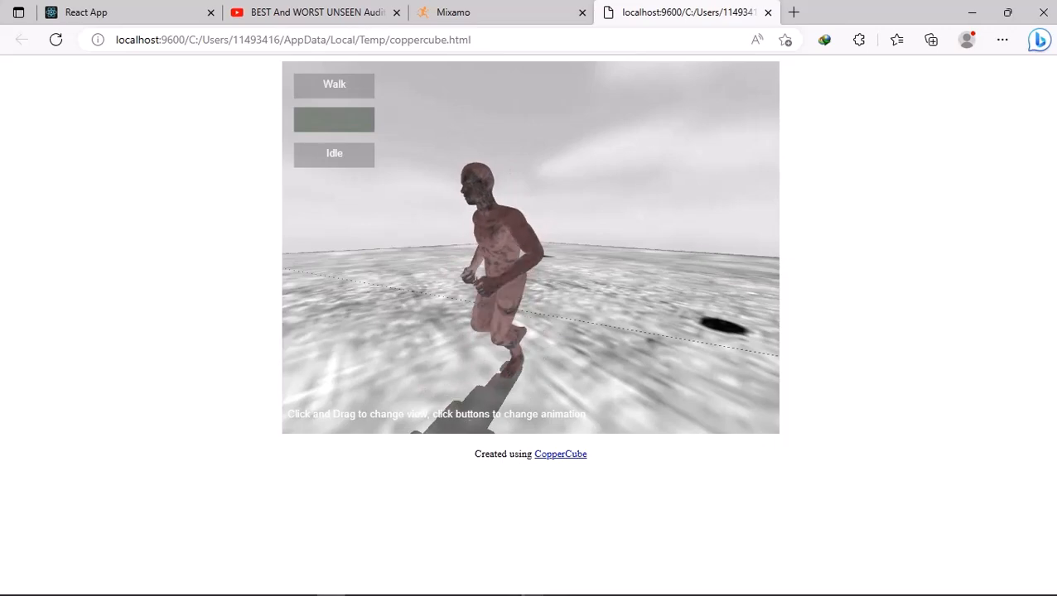
pyautogui.click(335, 118)
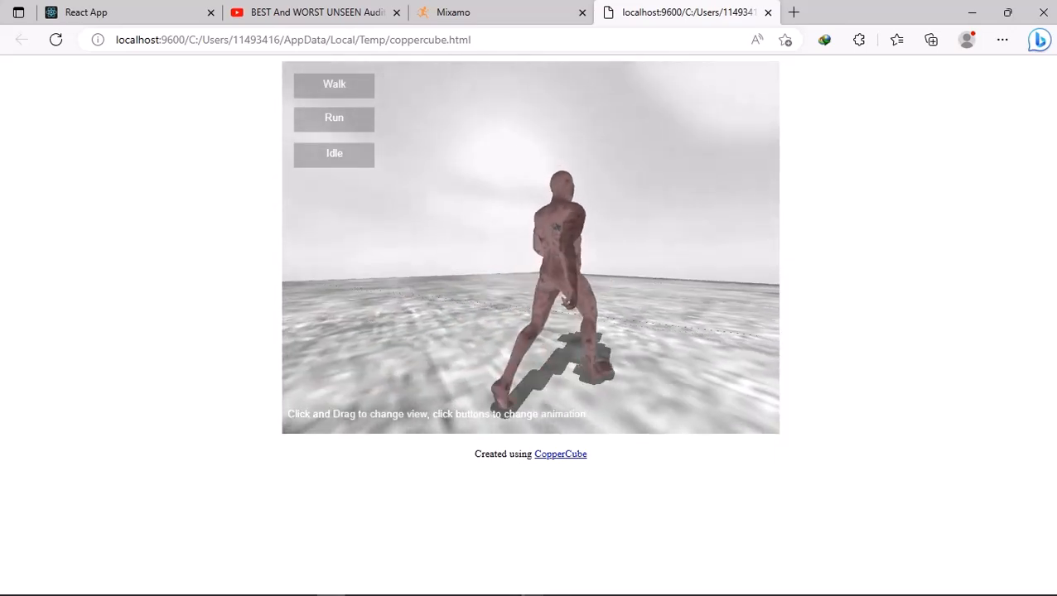
pyautogui.click(335, 83)
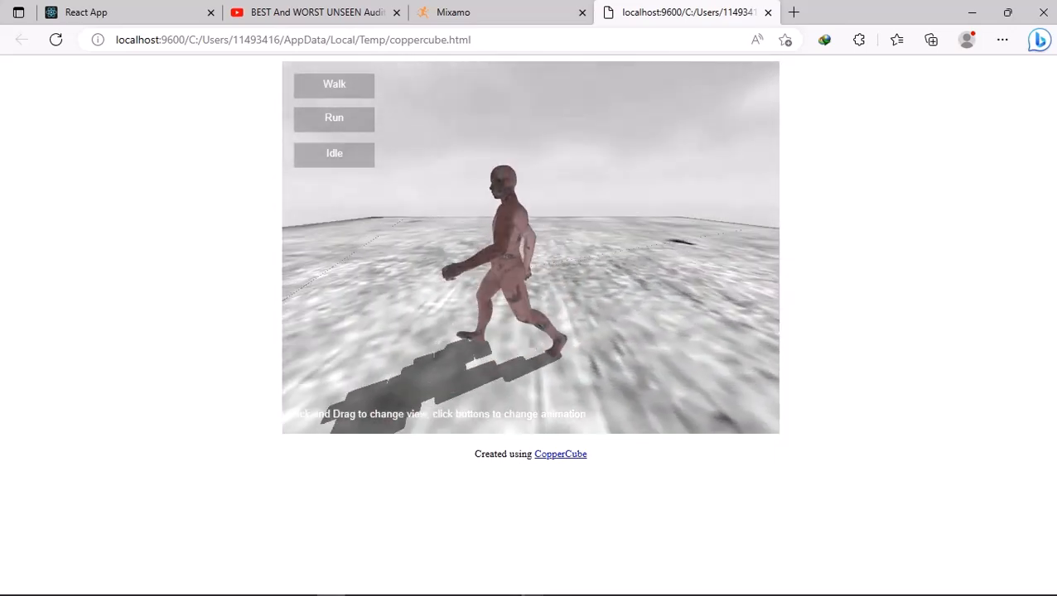
pyautogui.rightClick(511, 248)
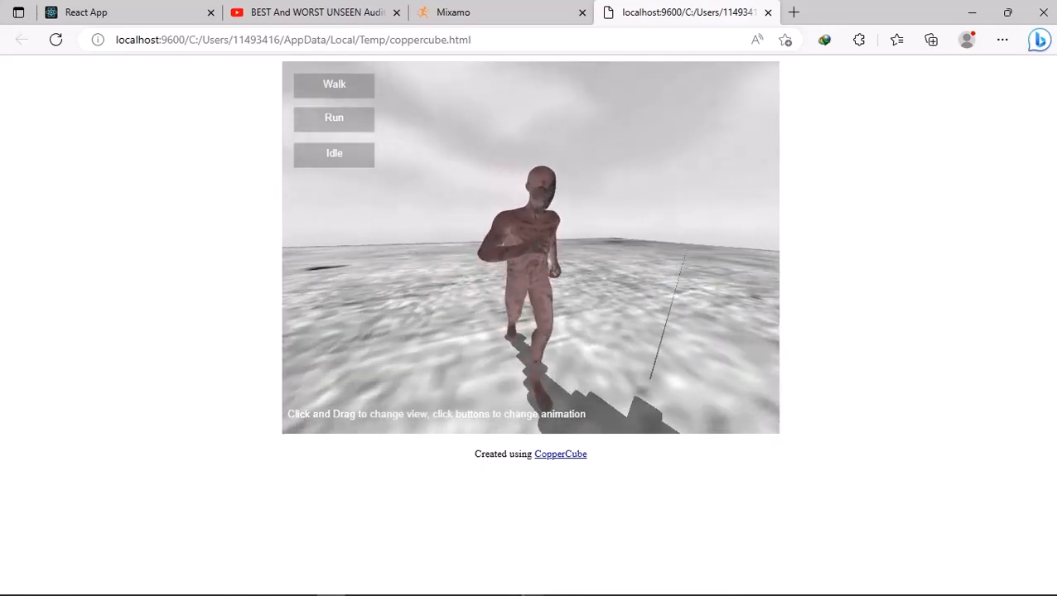
pyautogui.click(334, 152)
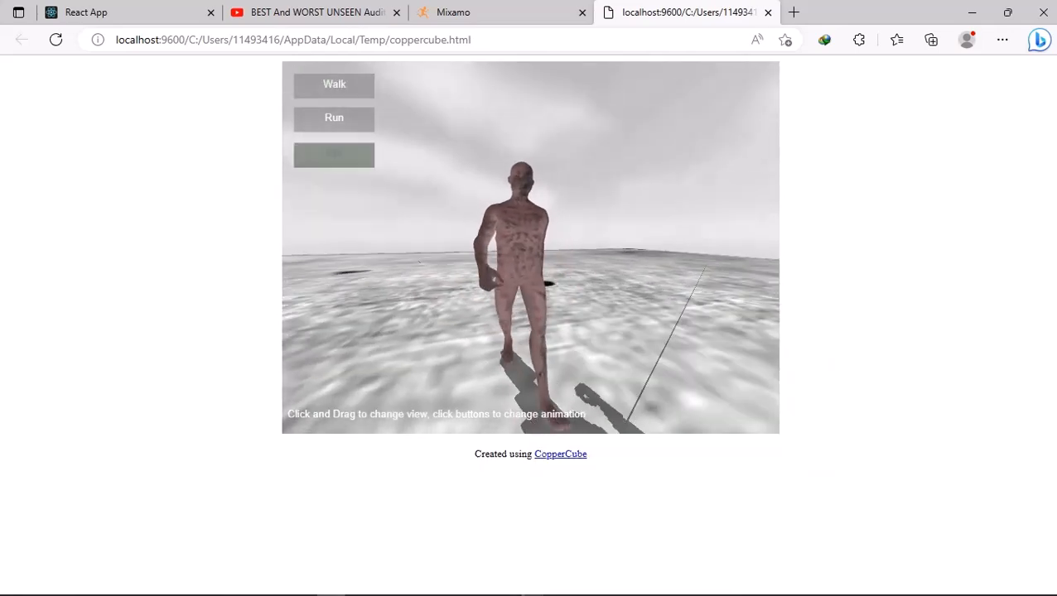
pyautogui.click(335, 153)
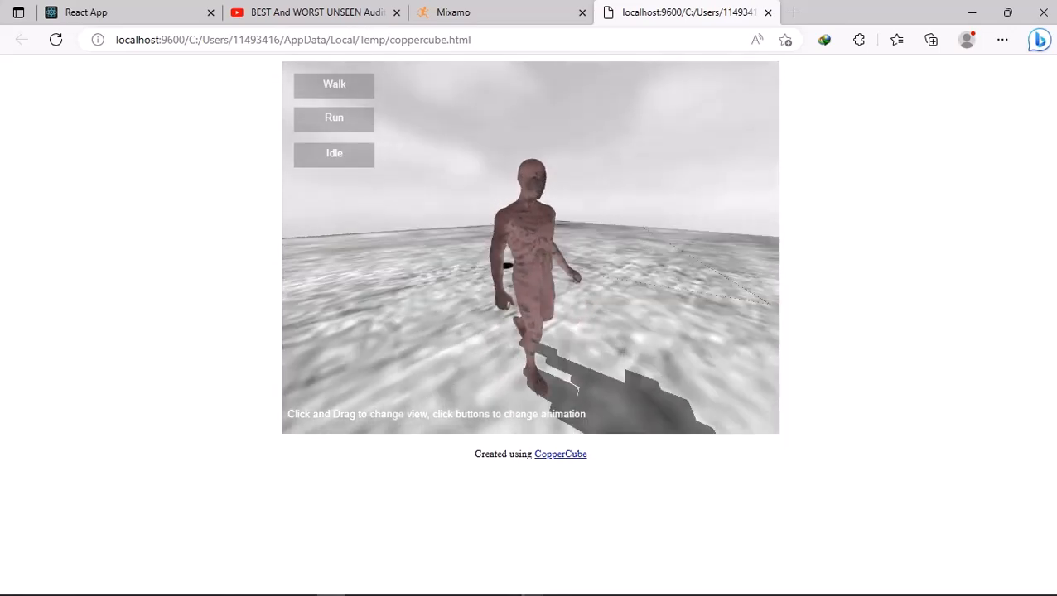
pyautogui.click(335, 119)
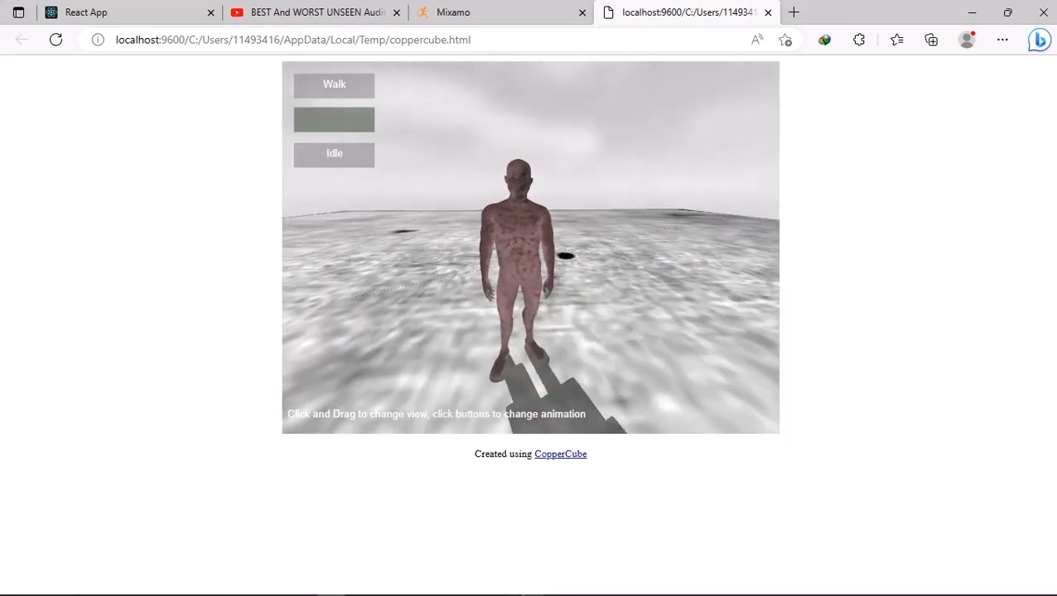
pyautogui.click(334, 118)
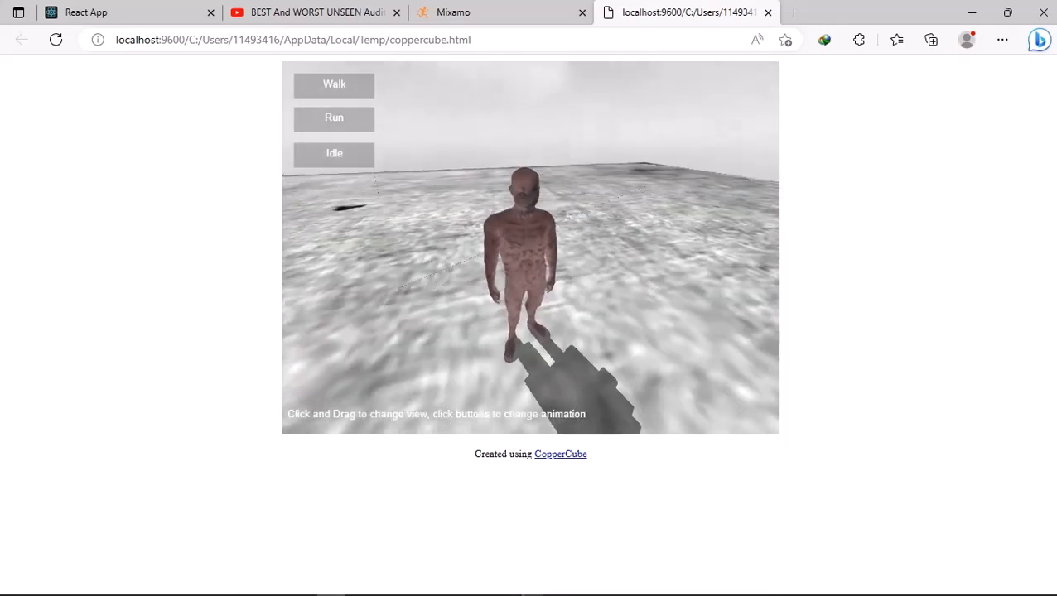
pyautogui.click(335, 82)
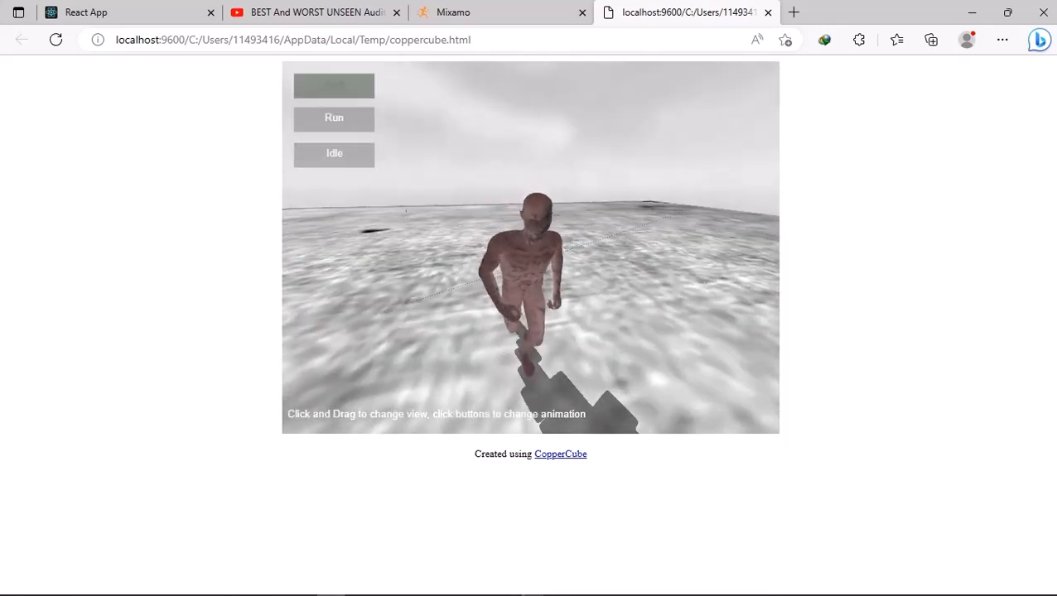
pyautogui.click(335, 116)
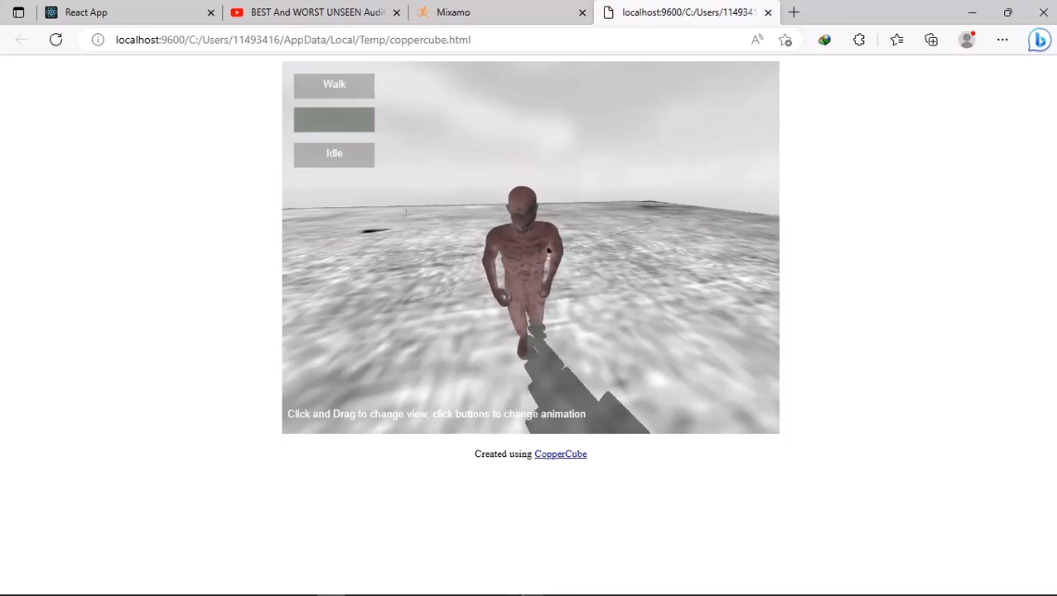
pyautogui.click(335, 116)
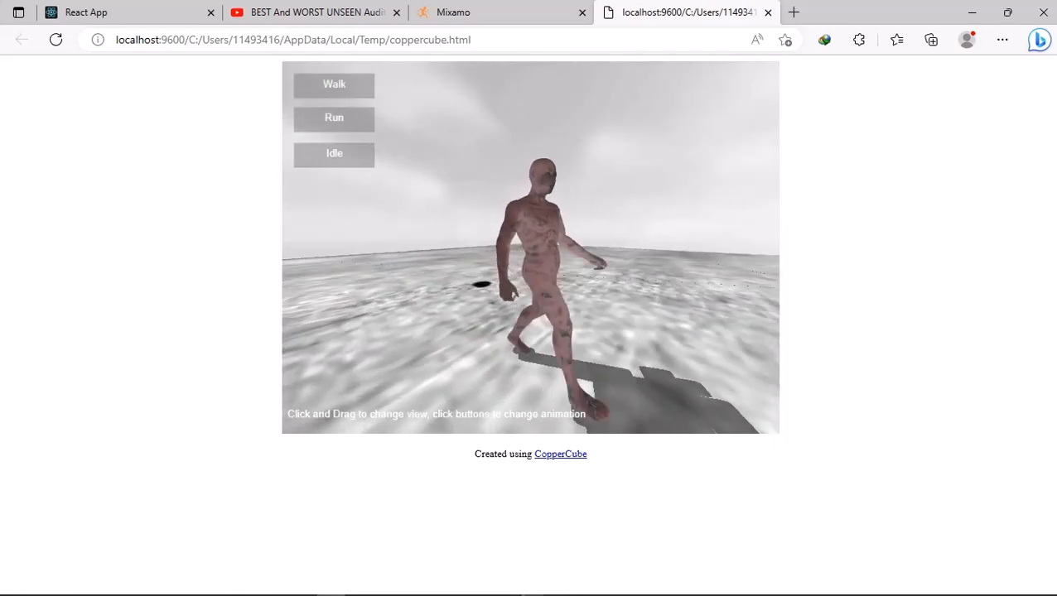